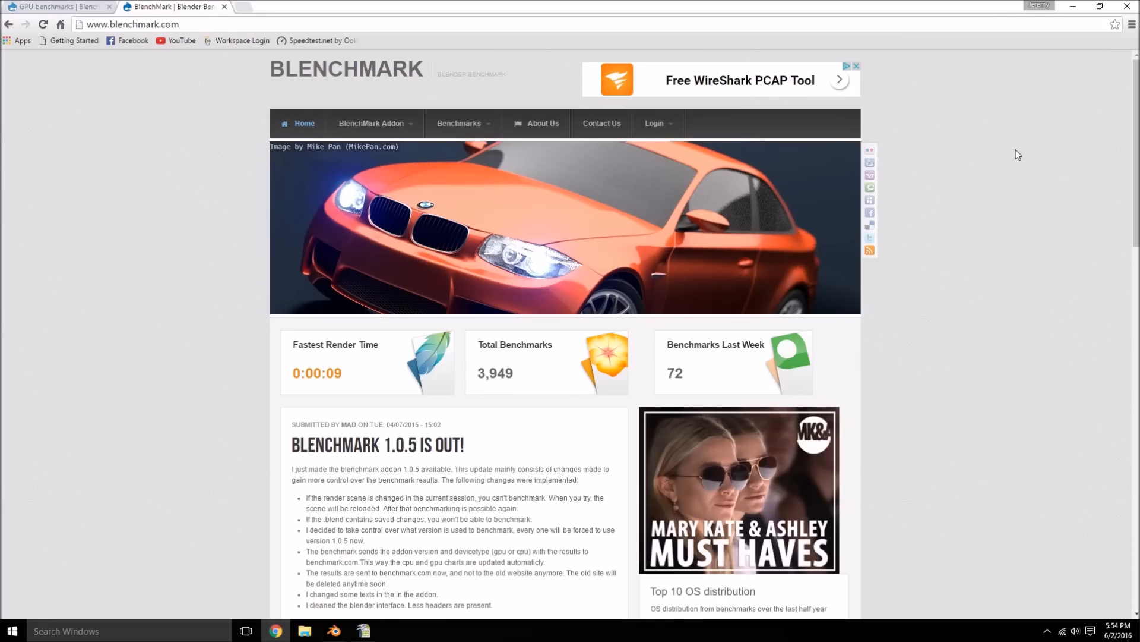
{"action": "mouse_move", "coordinate": [347, 78]}
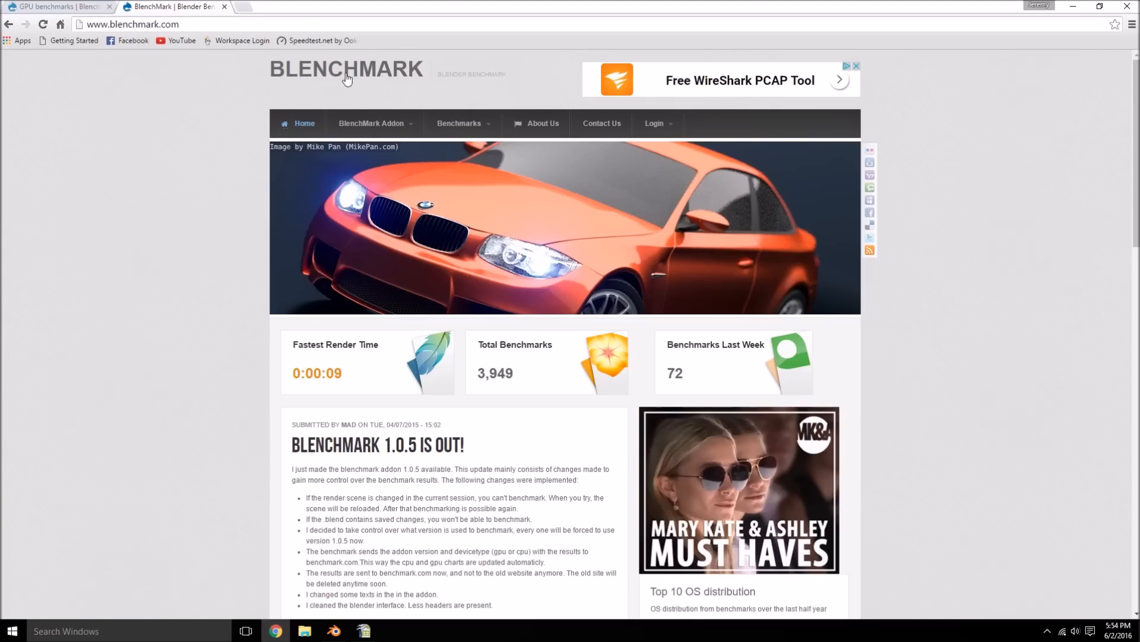
Open the BenchMark Addon download article on blenchmark.com and scroll through it.
{"action": "left_click", "coordinate": [371, 123]}
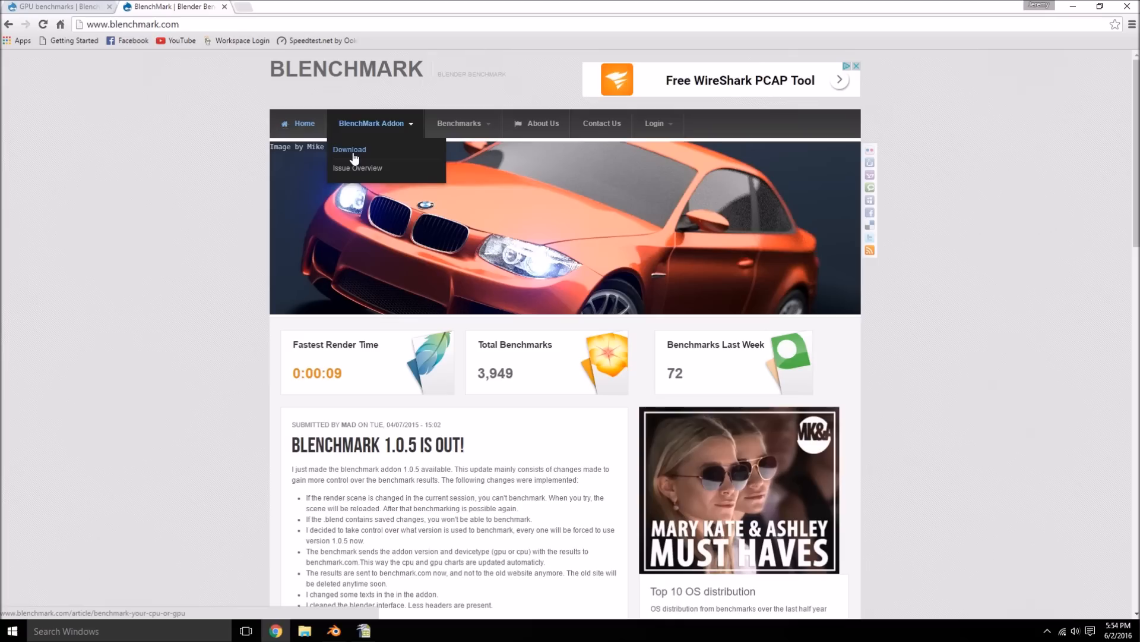
{"action": "left_click", "coordinate": [349, 150]}
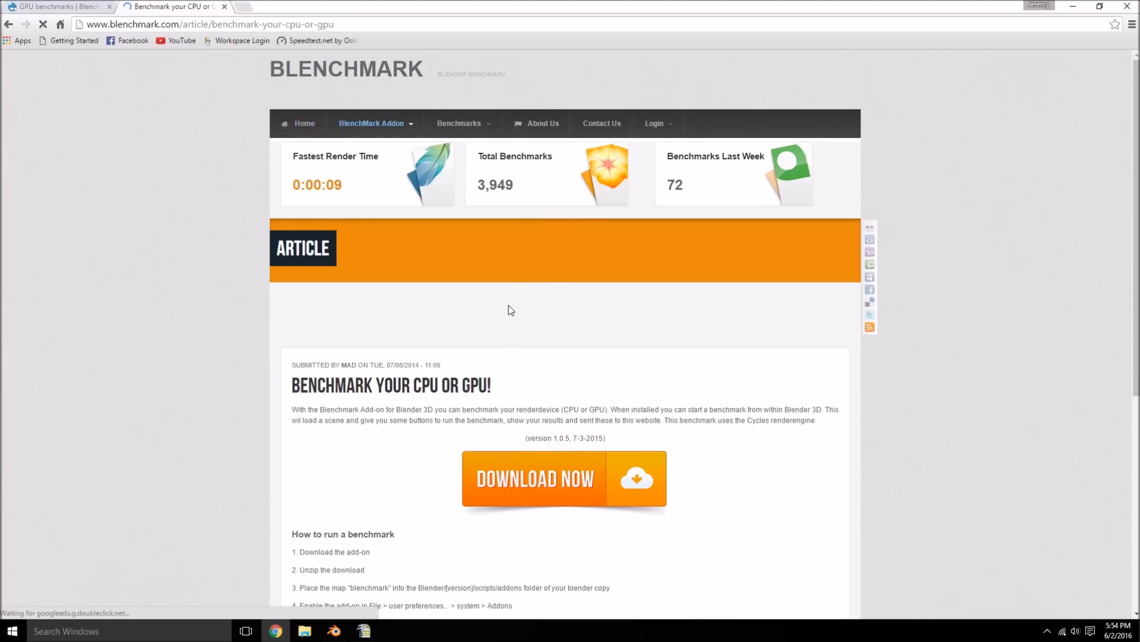
{"action": "scroll", "scroll_direction": "down", "scroll_amount": 3}
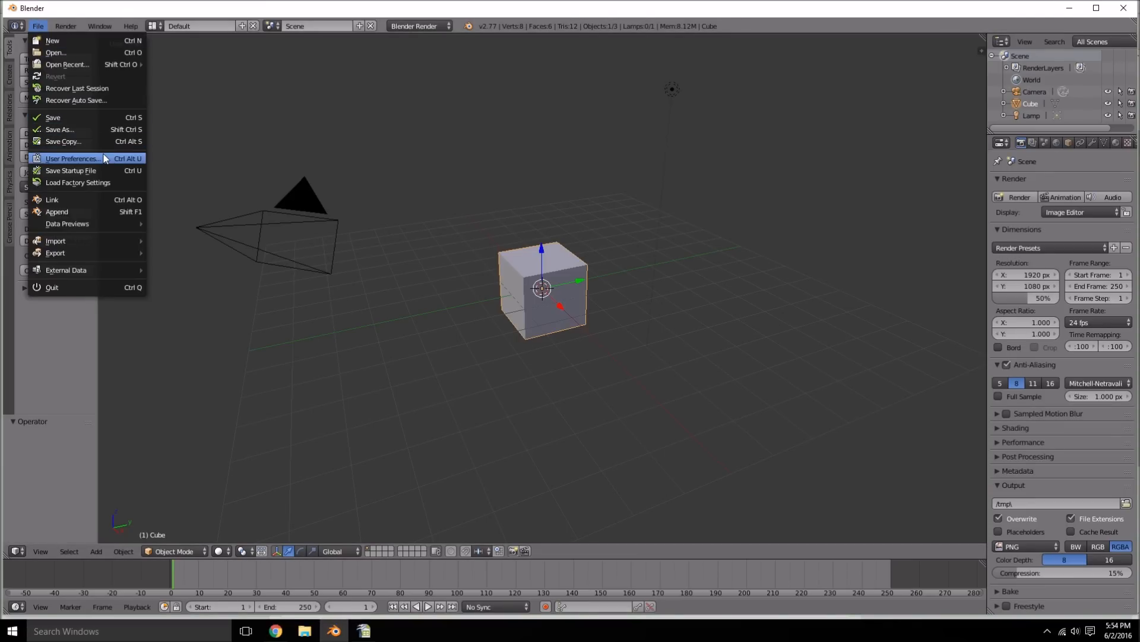
Open User Preferences > Add-ons and filter the list to find System: BenchMark.
{"action": "left_click", "coordinate": [72, 159]}
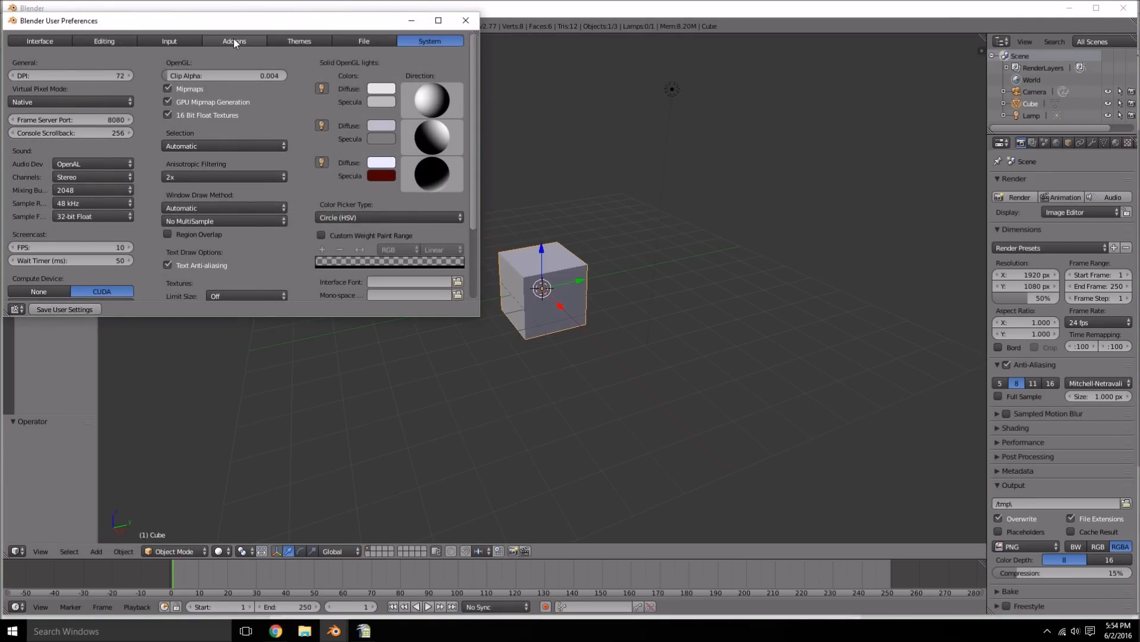
{"action": "left_click", "coordinate": [234, 41]}
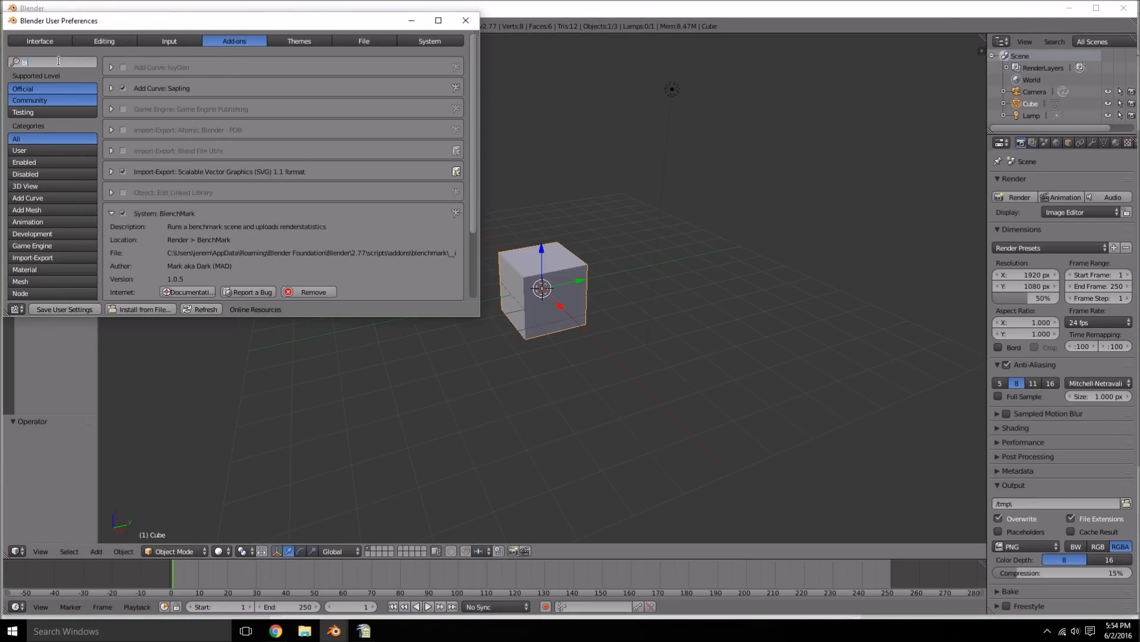
{"action": "left_click", "coordinate": [464, 20]}
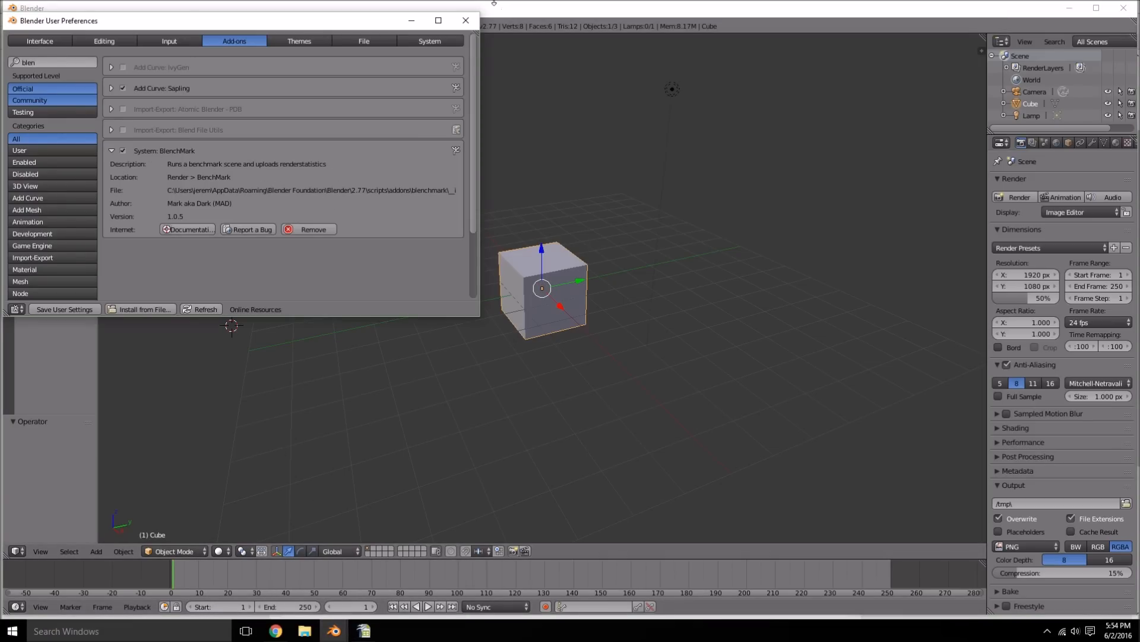
Launch Render > BenchMark and confirm 'Run BenchMark now!' to load the car scene.
{"action": "left_click", "coordinate": [64, 26]}
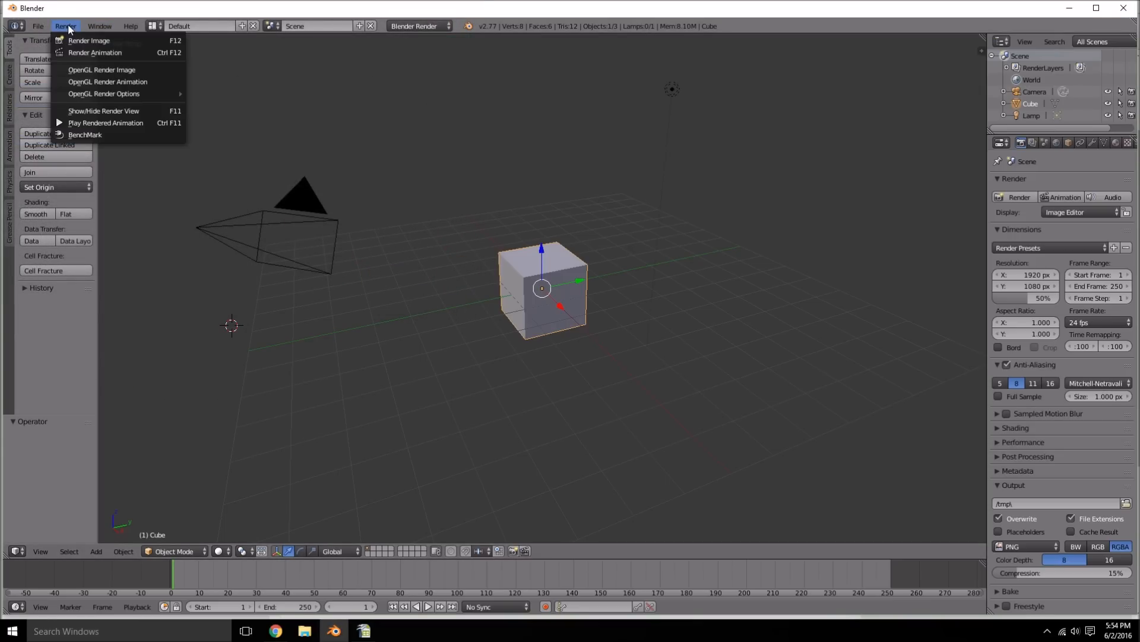
{"action": "left_click", "coordinate": [85, 135]}
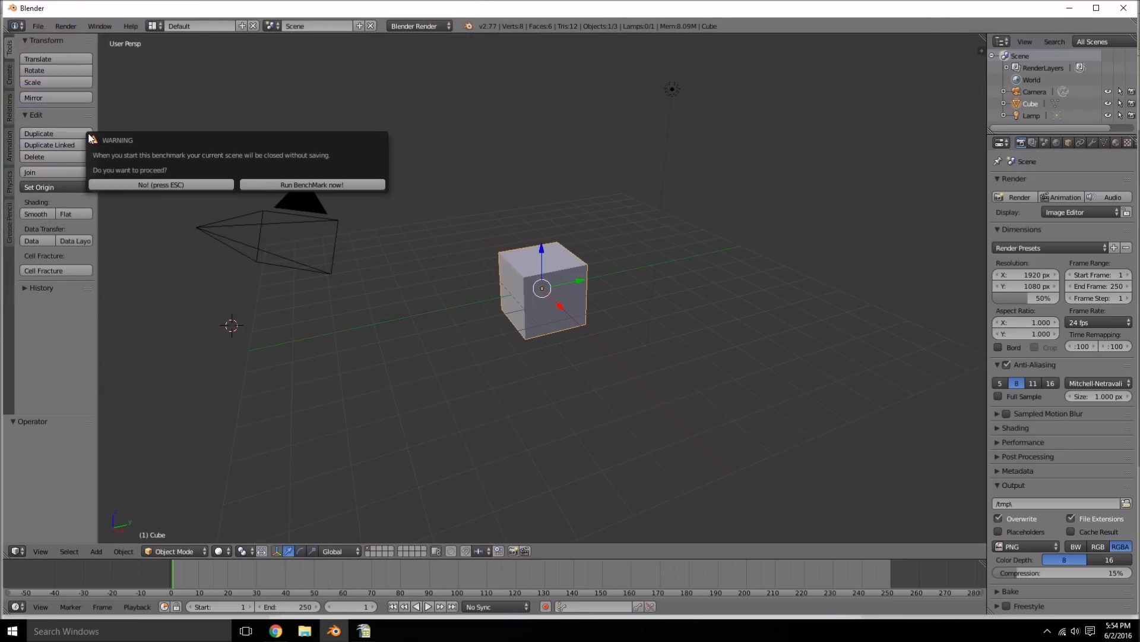
{"action": "left_click", "coordinate": [311, 184]}
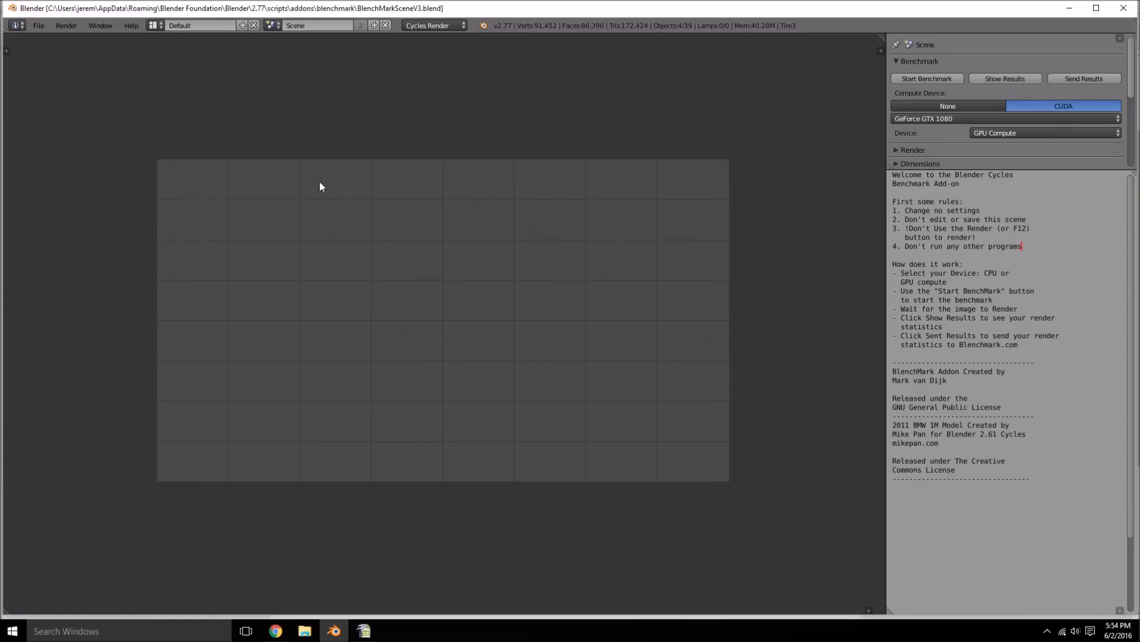
{"action": "mouse_move", "coordinate": [460, 130]}
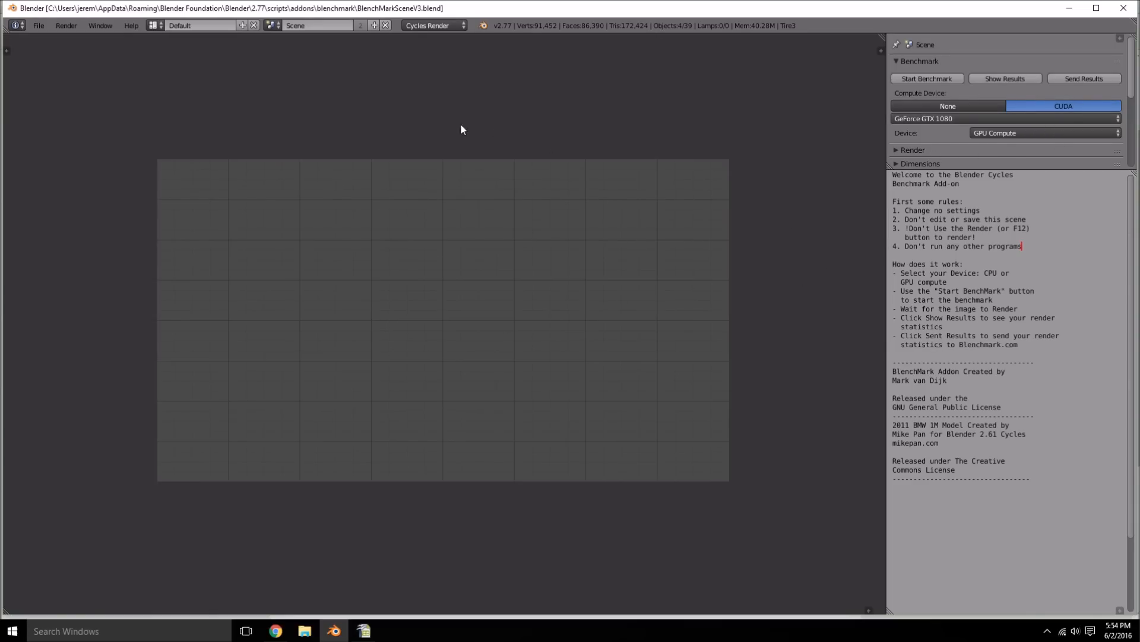
{"action": "mouse_move", "coordinate": [24, 187]}
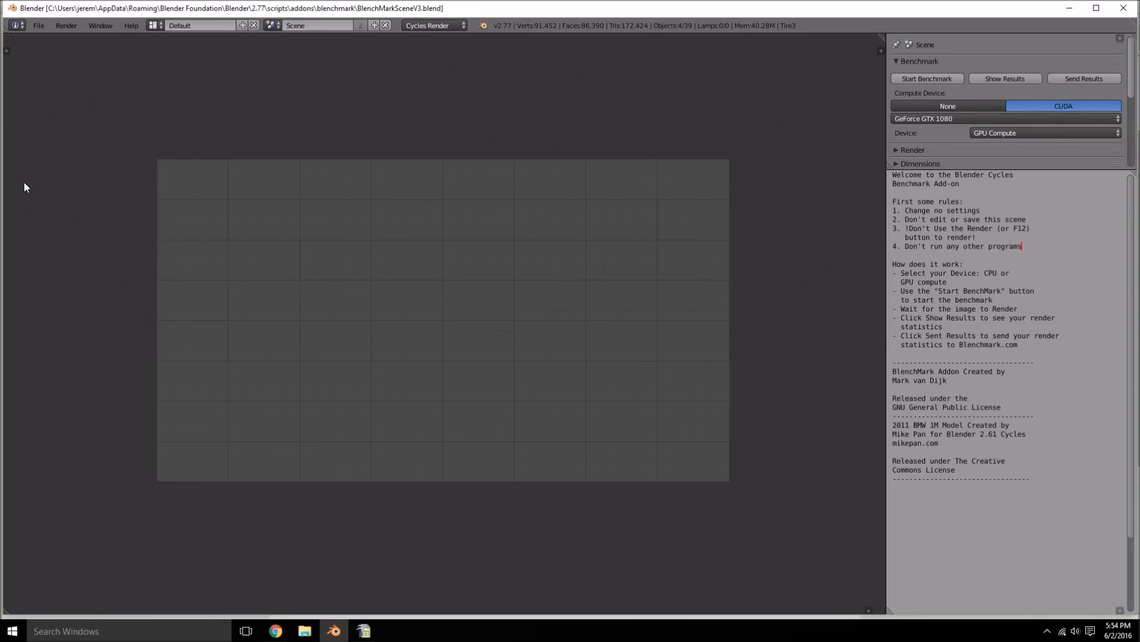
{"action": "mouse_move", "coordinate": [865, 379]}
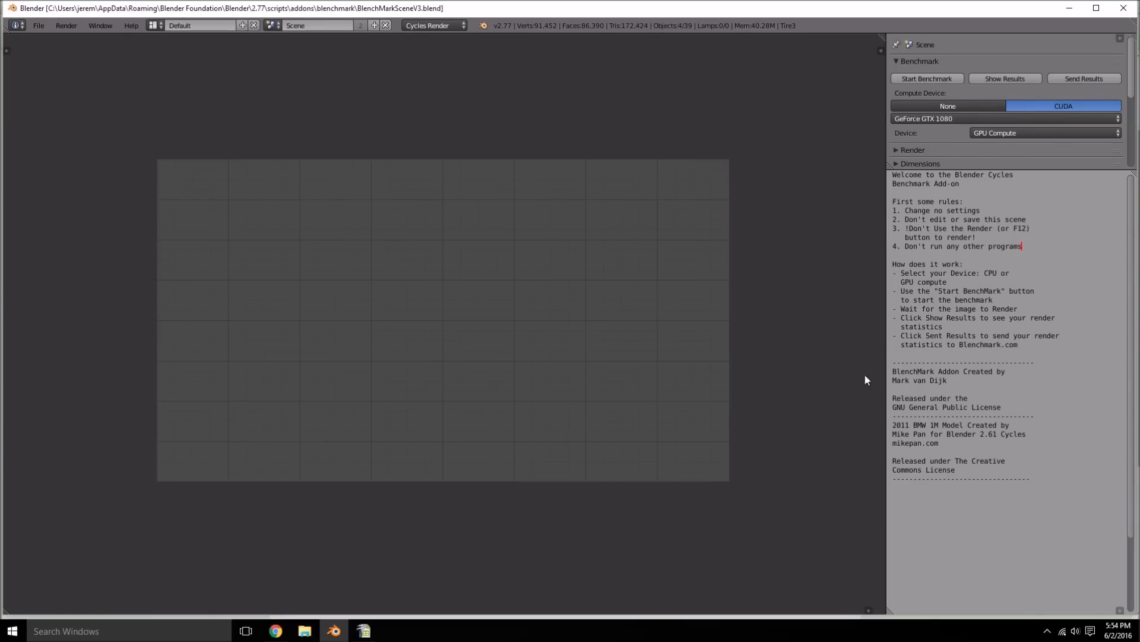
{"action": "mouse_move", "coordinate": [367, 110]}
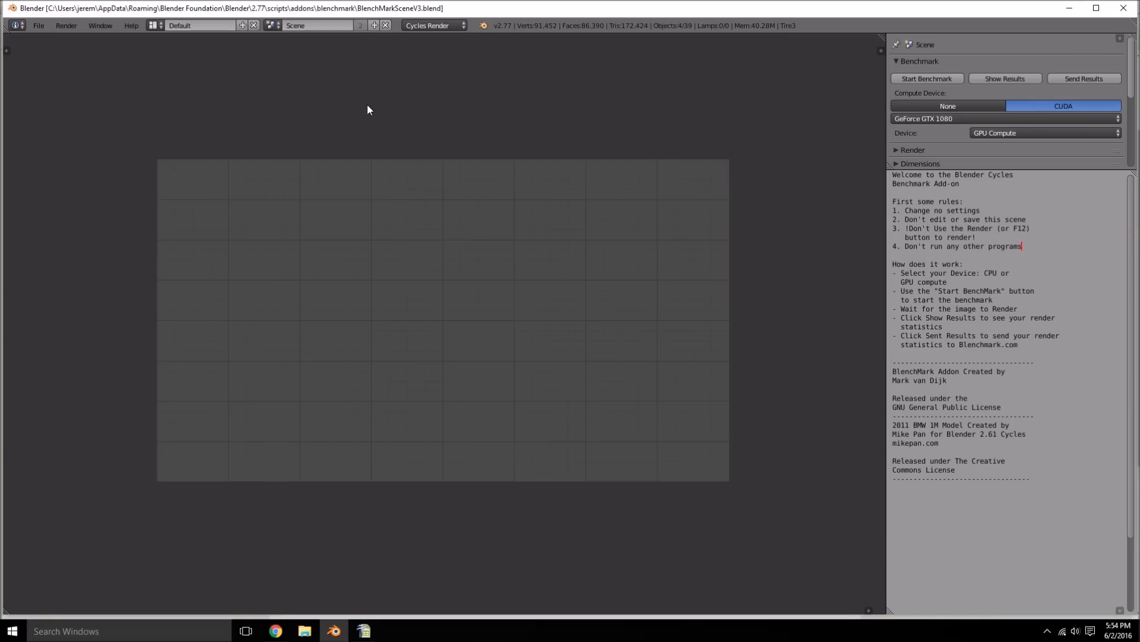
{"action": "mouse_move", "coordinate": [6, 352]}
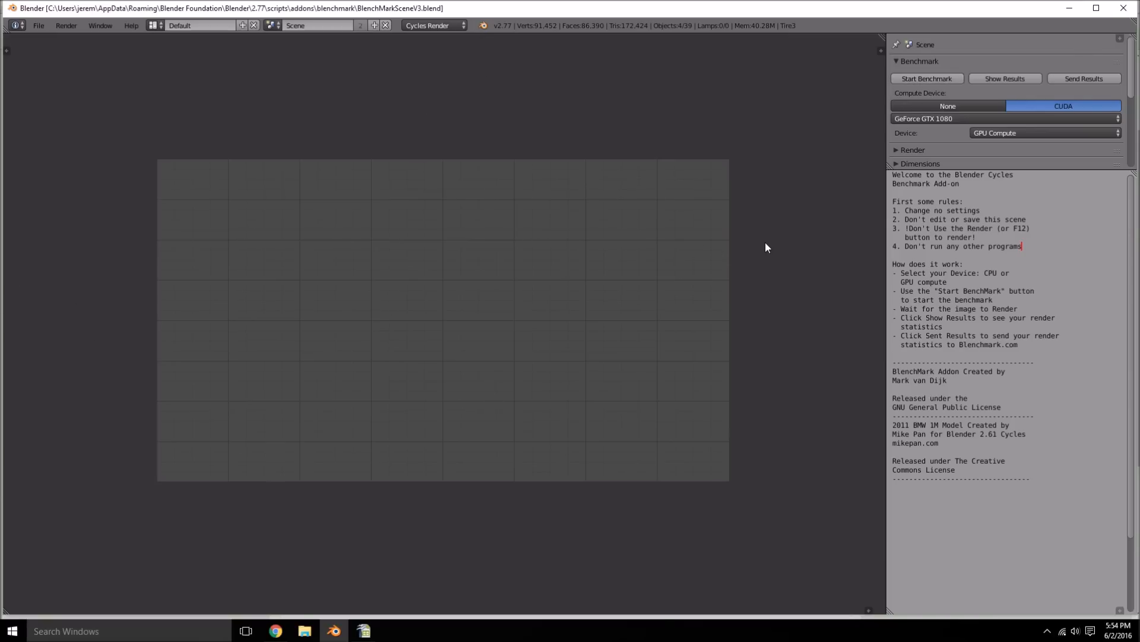
{"action": "mouse_move", "coordinate": [326, 352]}
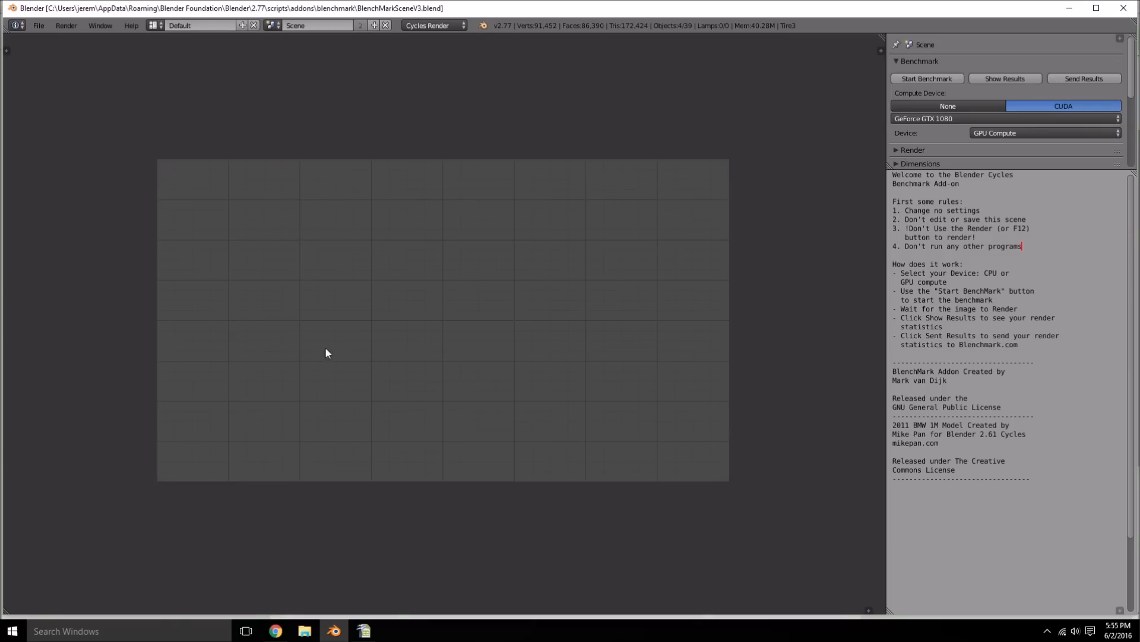
{"action": "mouse_move", "coordinate": [820, 314]}
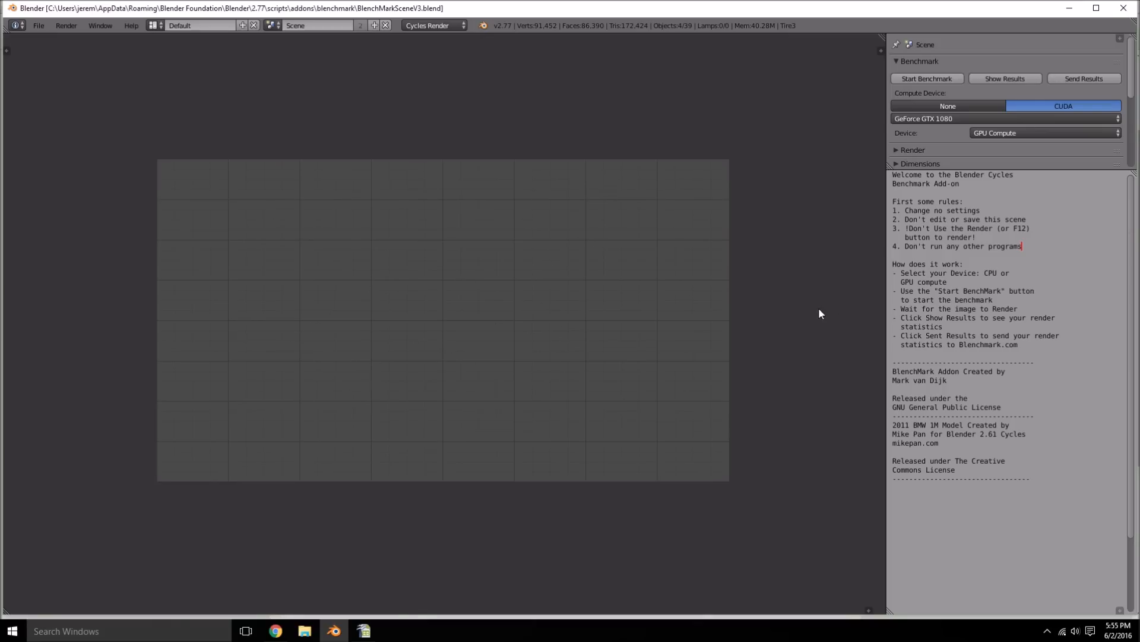
{"action": "mouse_move", "coordinate": [927, 79]}
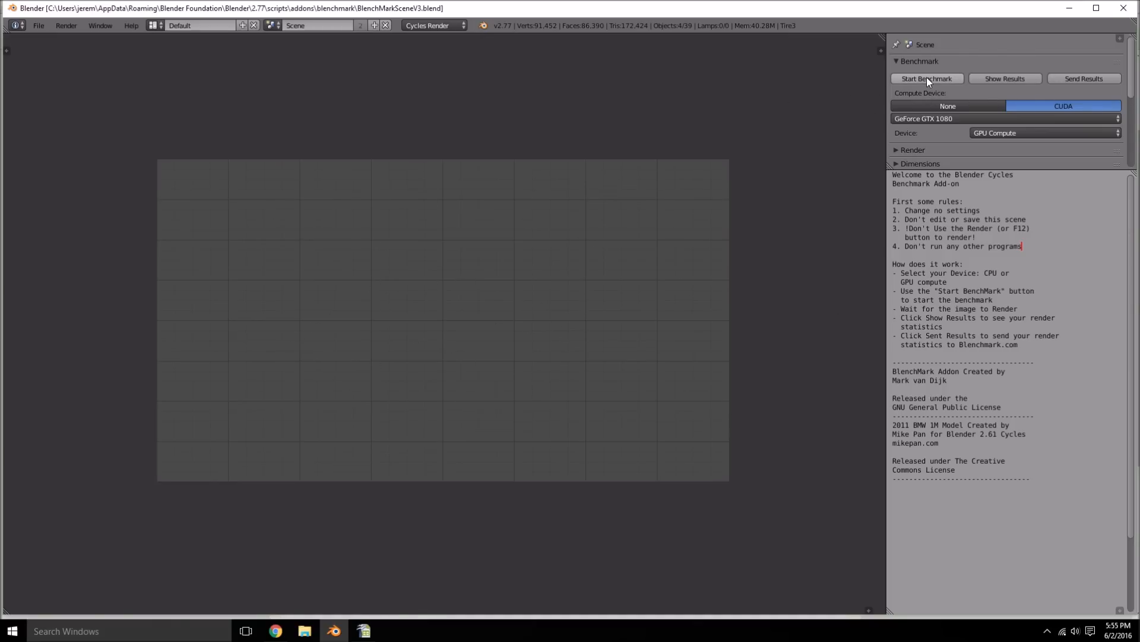
{"action": "mouse_move", "coordinate": [926, 78]}
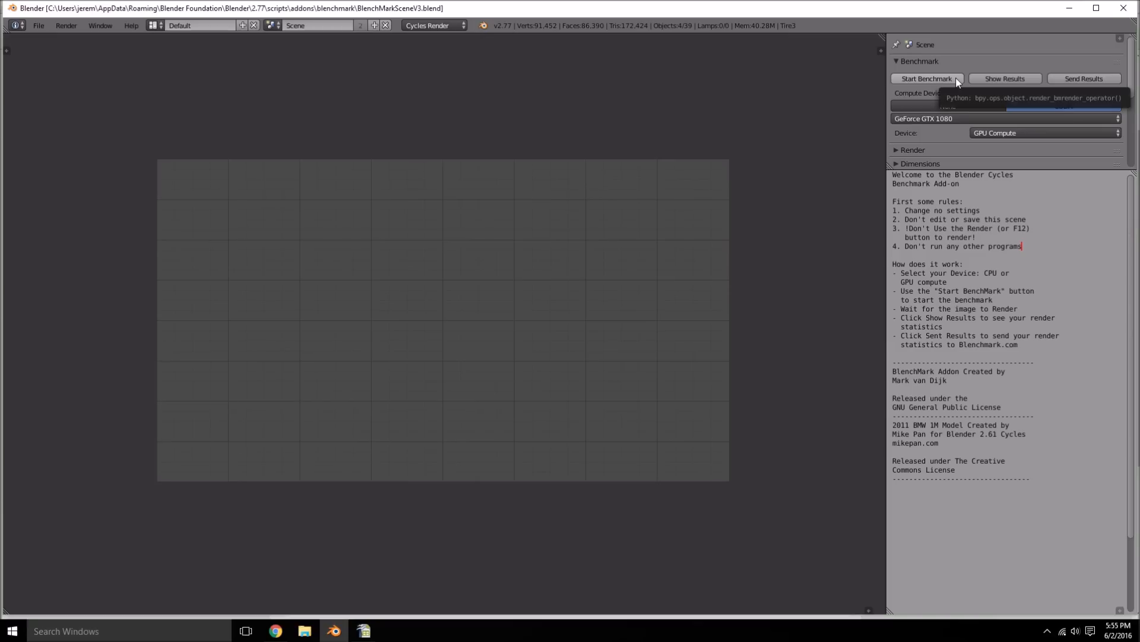
Start the BMW benchmark render on the GeForce GTX 1080 with CUDA and wait.
{"action": "left_click", "coordinate": [926, 78]}
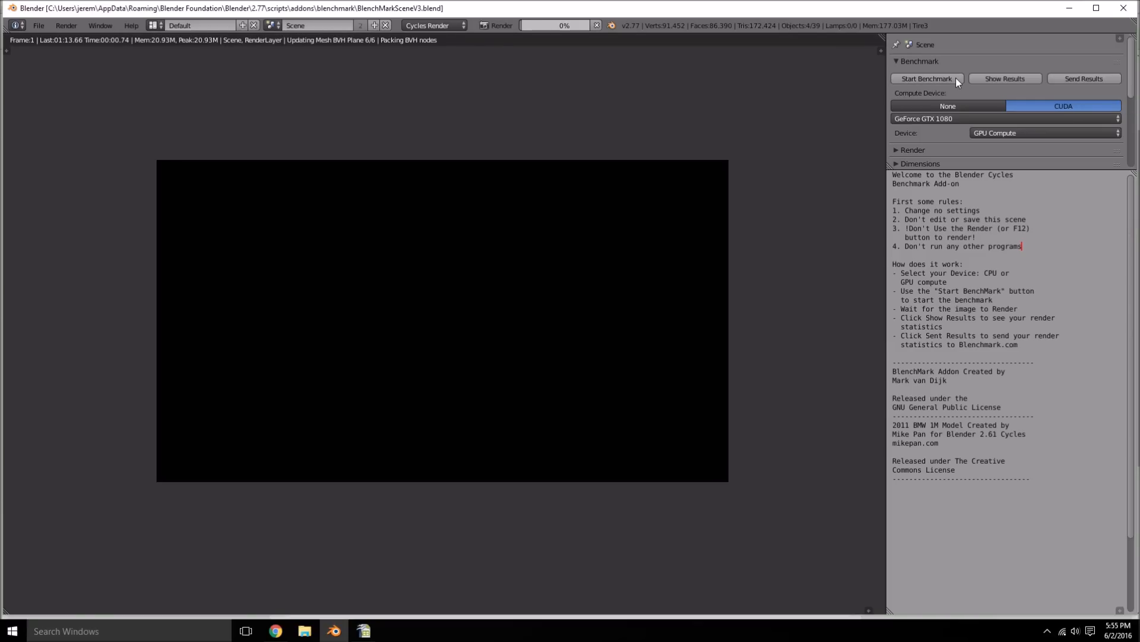
{"action": "left_click", "coordinate": [926, 78]}
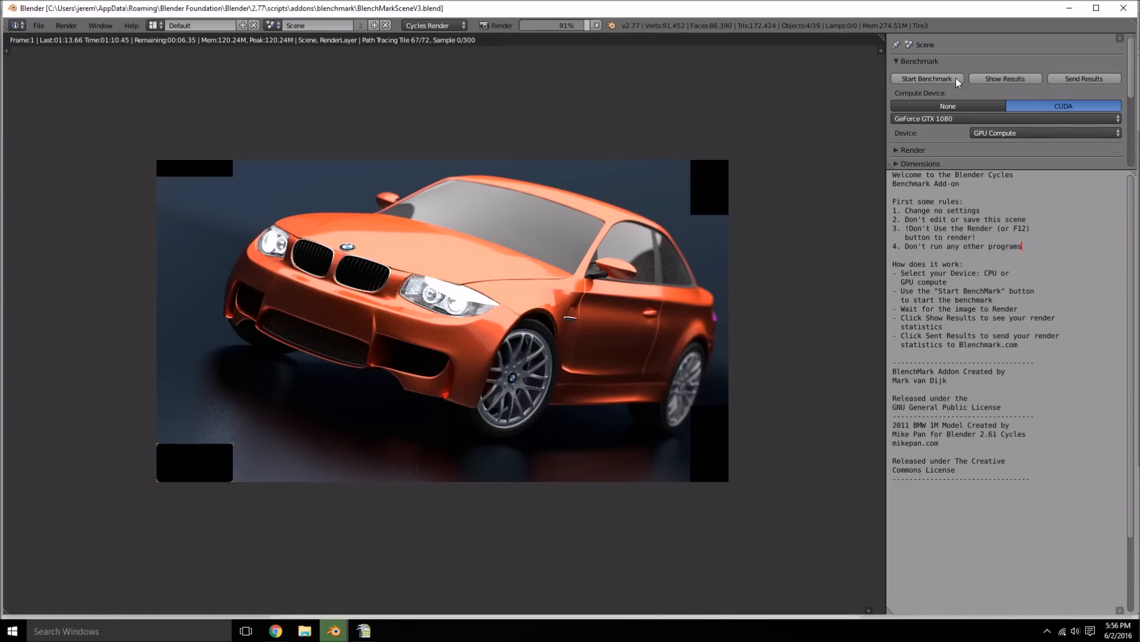
{"action": "left_click", "coordinate": [926, 79]}
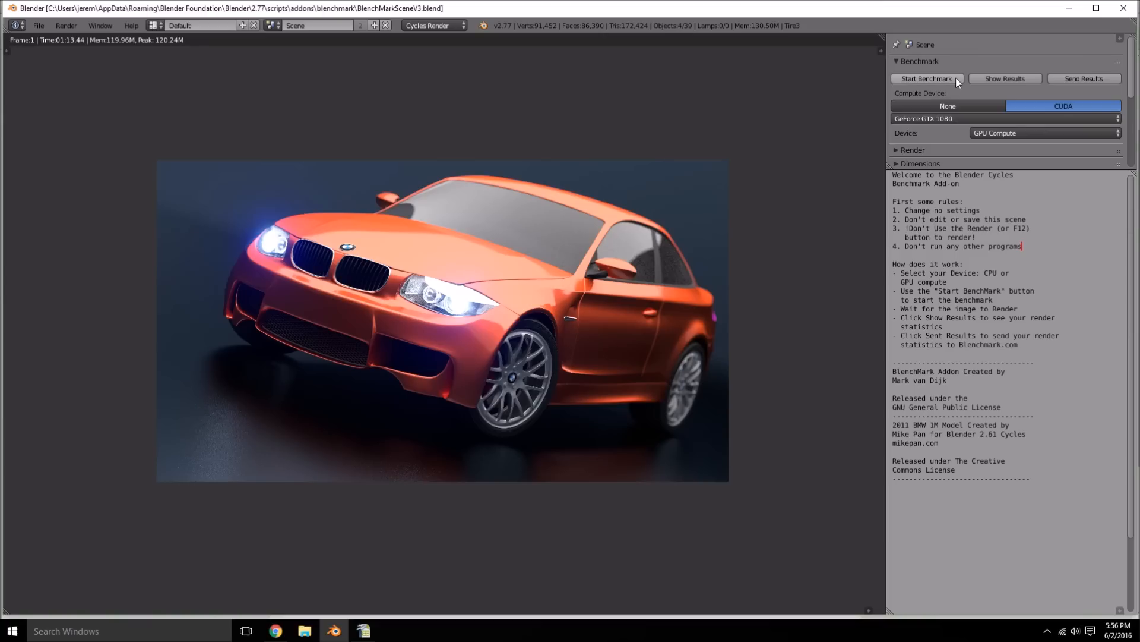
{"action": "mouse_move", "coordinate": [1084, 79]}
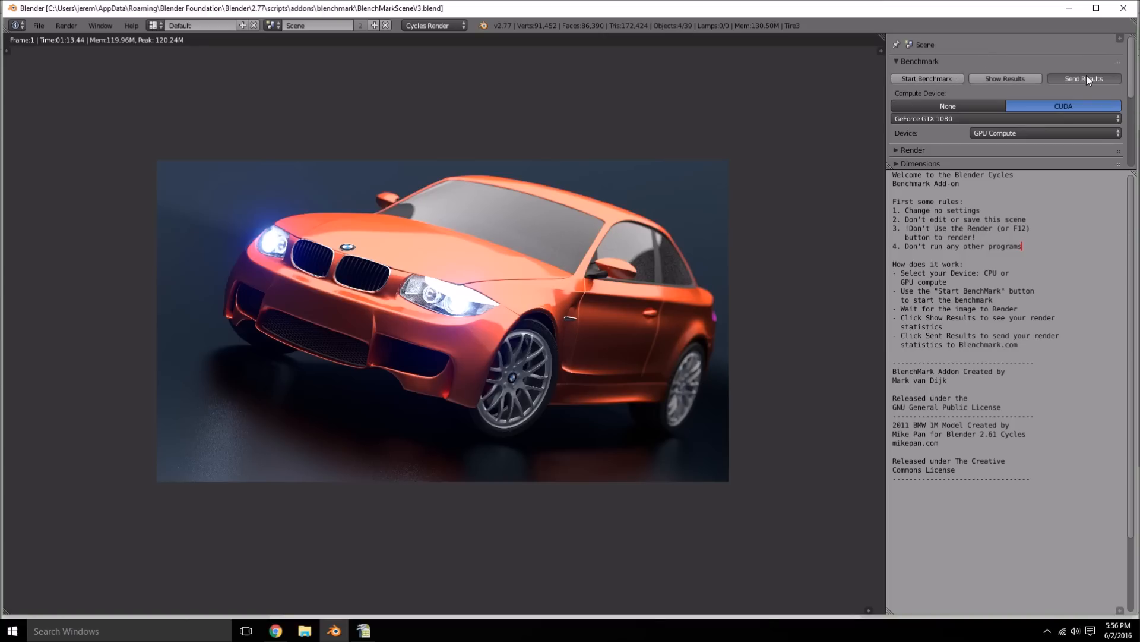
Send the 1:13.44 render result from the Benchmark panel to Blenchmark.com.
{"action": "left_click", "coordinate": [1084, 78]}
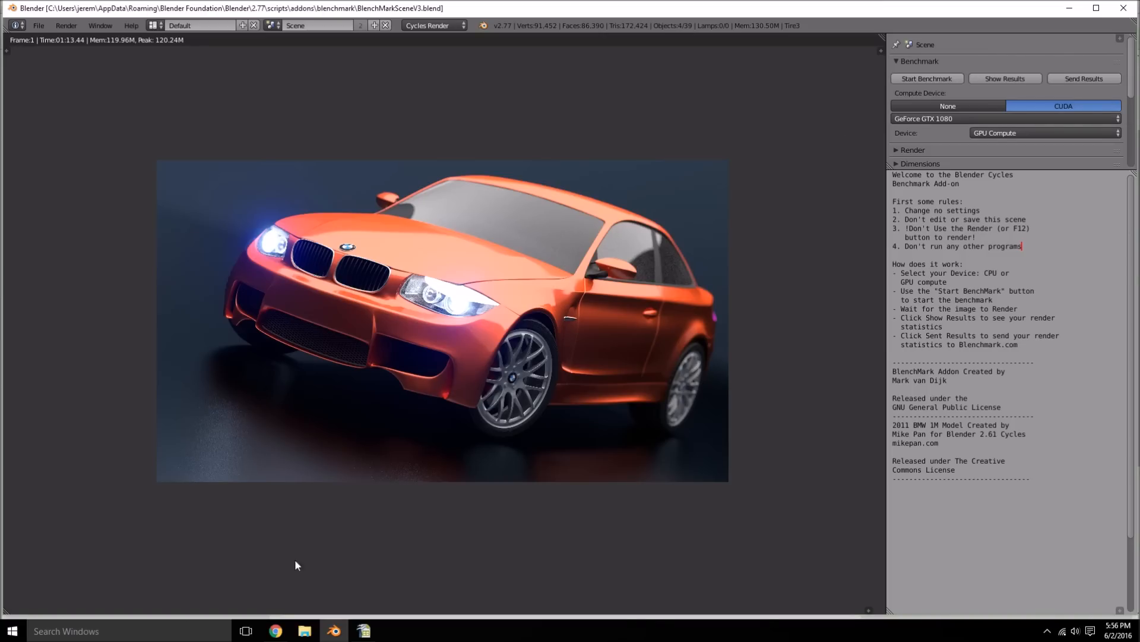
In Chrome, open the GPU benchmarks chart and find the GeForce GTX 1080 entry.
{"action": "left_click", "coordinate": [275, 631]}
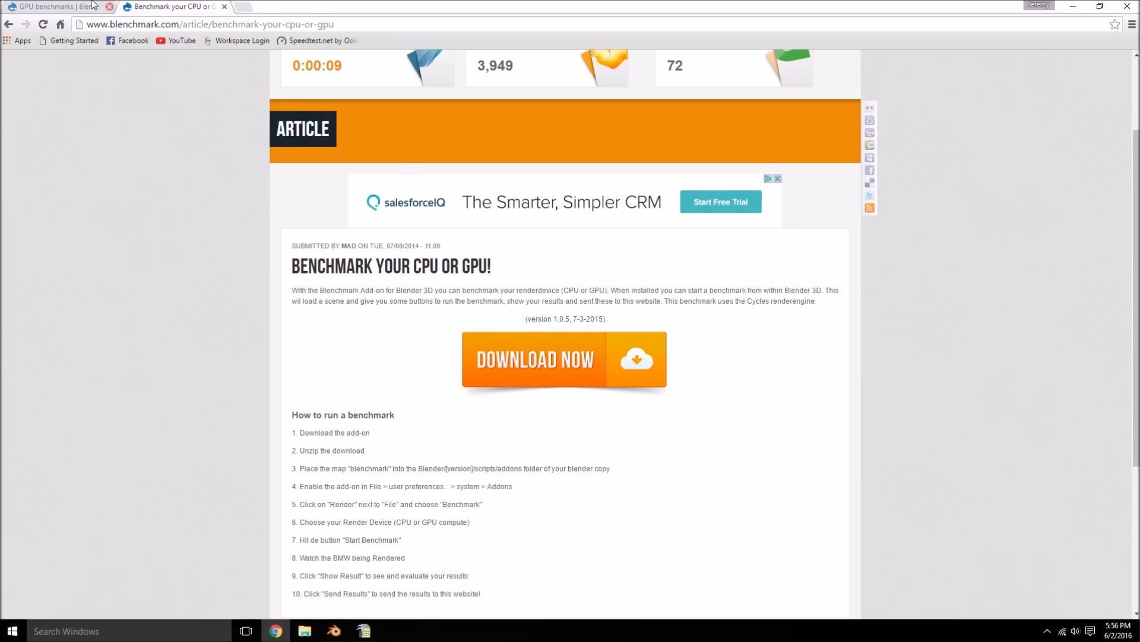
{"action": "left_click", "coordinate": [48, 7]}
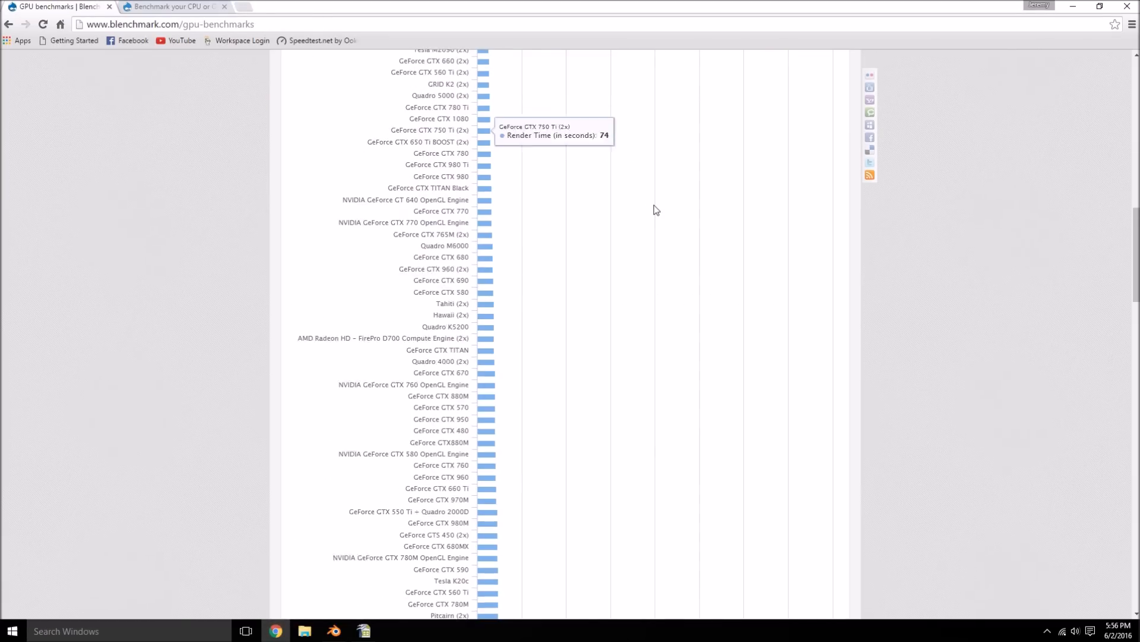
{"action": "scroll", "scroll_direction": "up", "scroll_amount": 3}
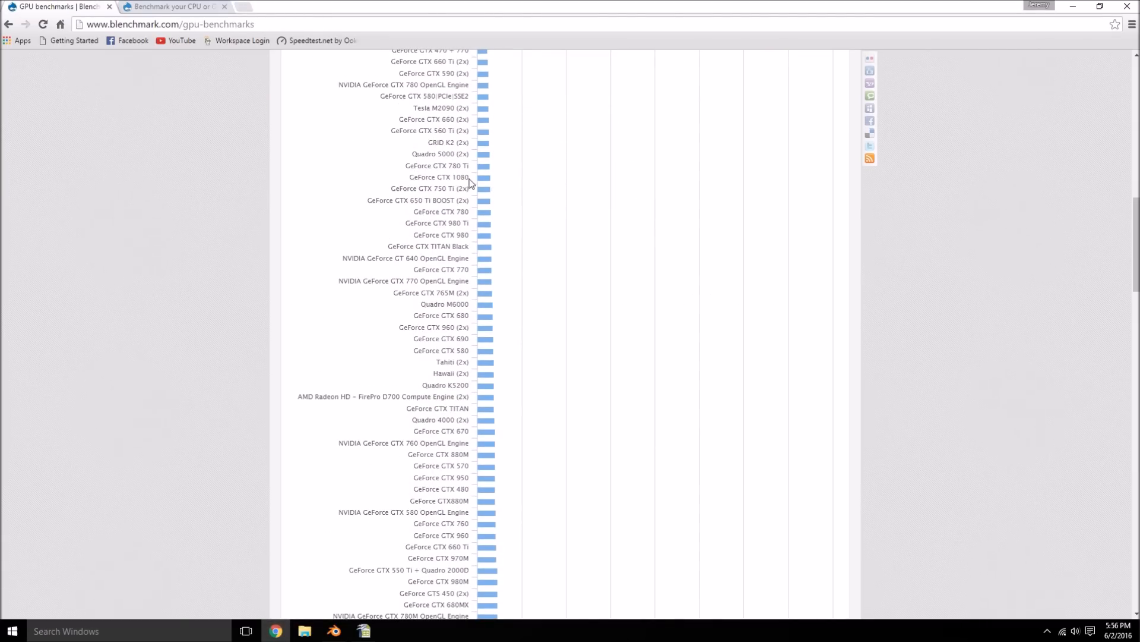
{"action": "mouse_move", "coordinate": [485, 182]}
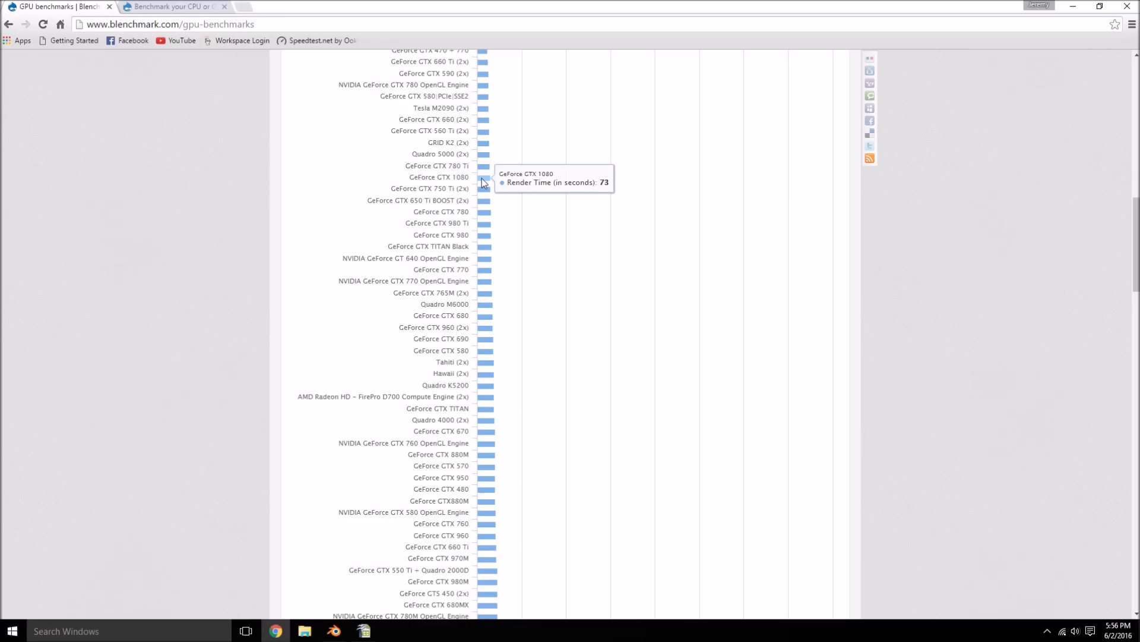
{"action": "mouse_move", "coordinate": [469, 226]}
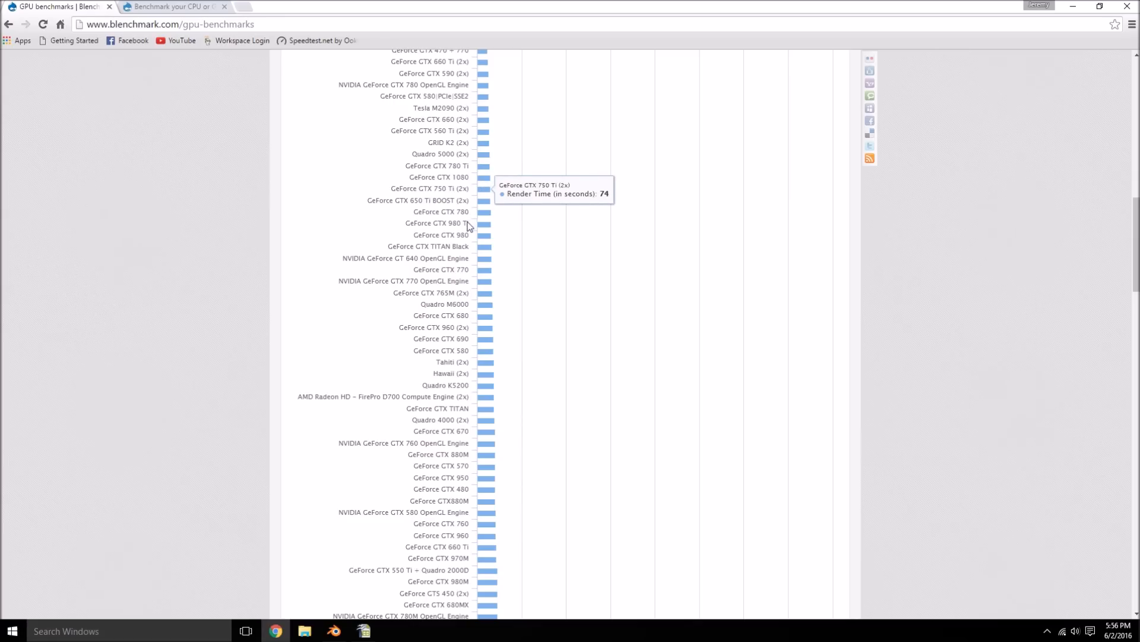
{"action": "mouse_move", "coordinate": [466, 252]}
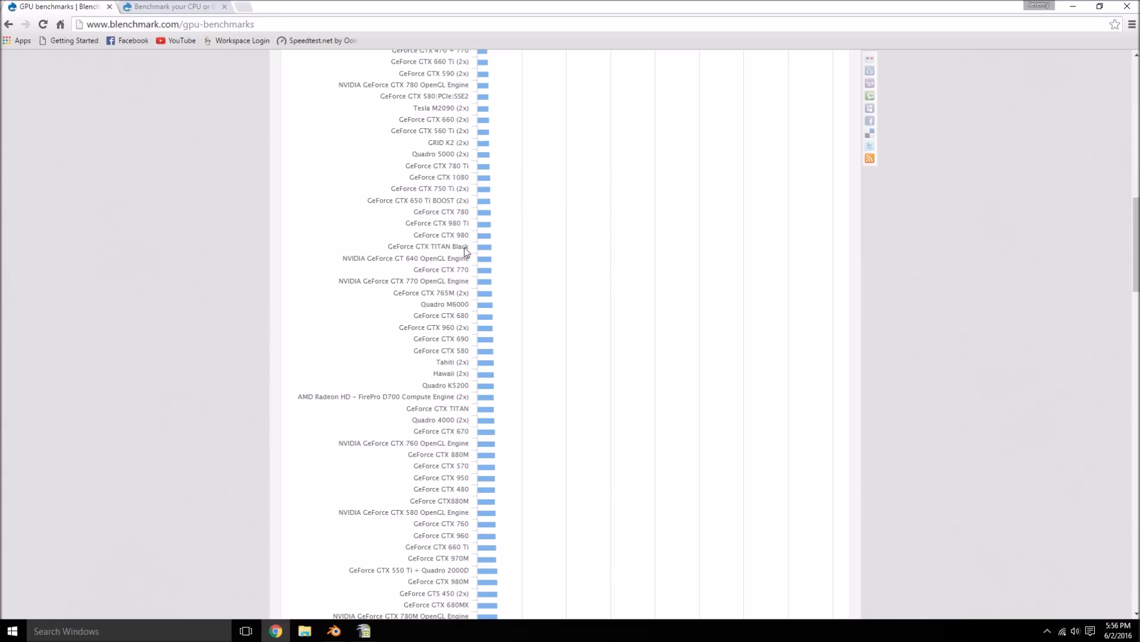
{"action": "mouse_move", "coordinate": [486, 333]}
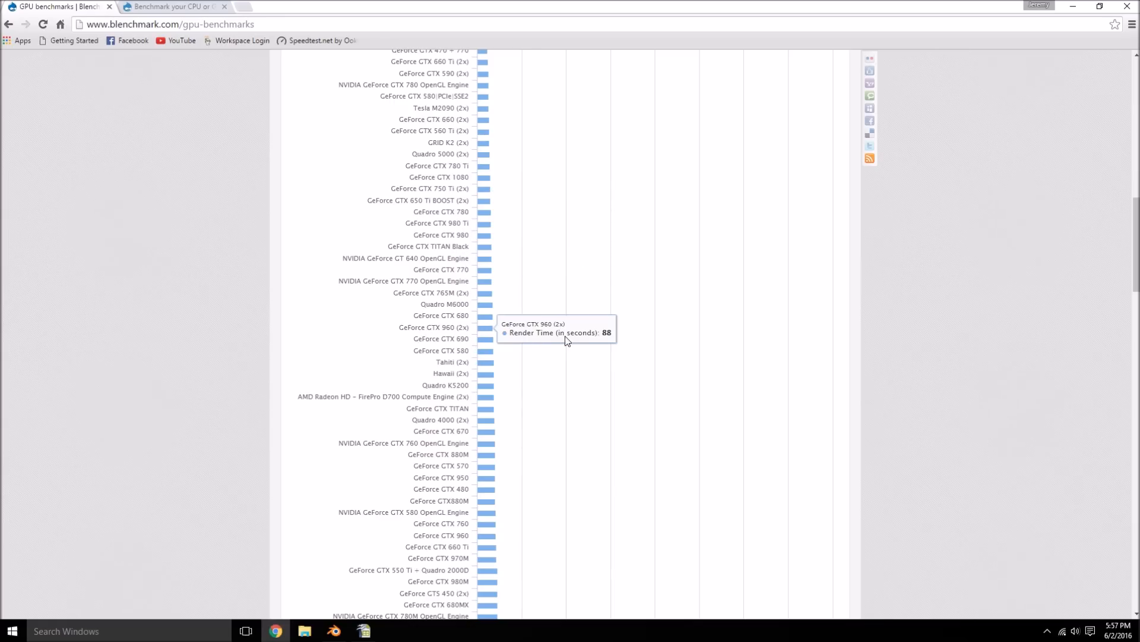
Scroll to the top of the GPU chart to see GeForce GTX 1080 (4x) at 9 seconds.
{"action": "scroll", "scroll_direction": "up", "scroll_amount": 3}
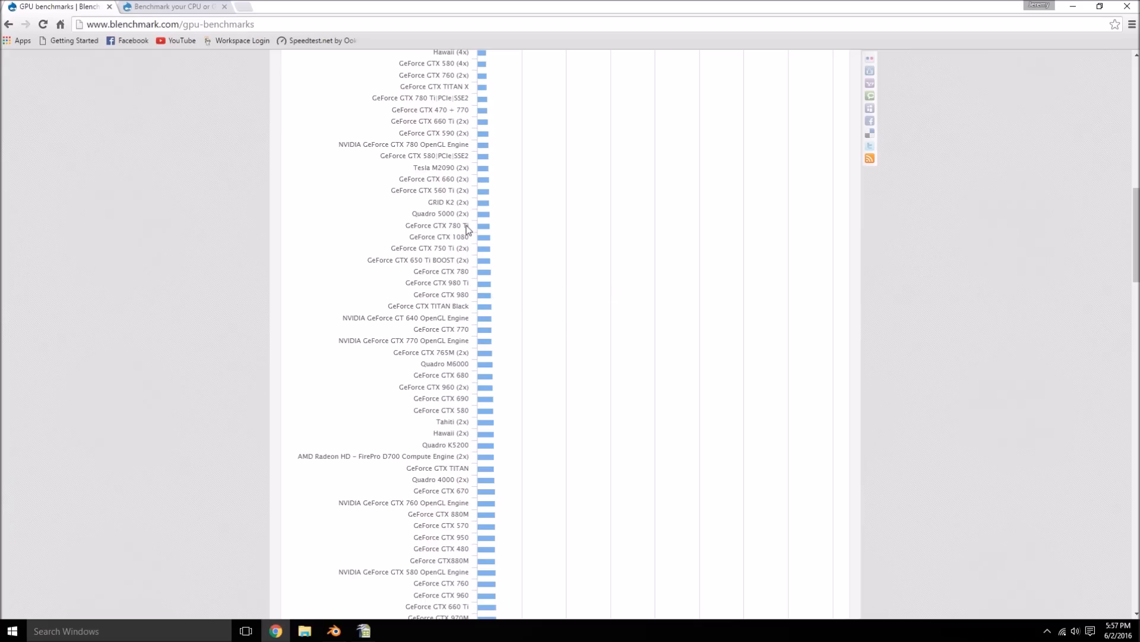
{"action": "scroll", "scroll_direction": "up", "scroll_amount": 3}
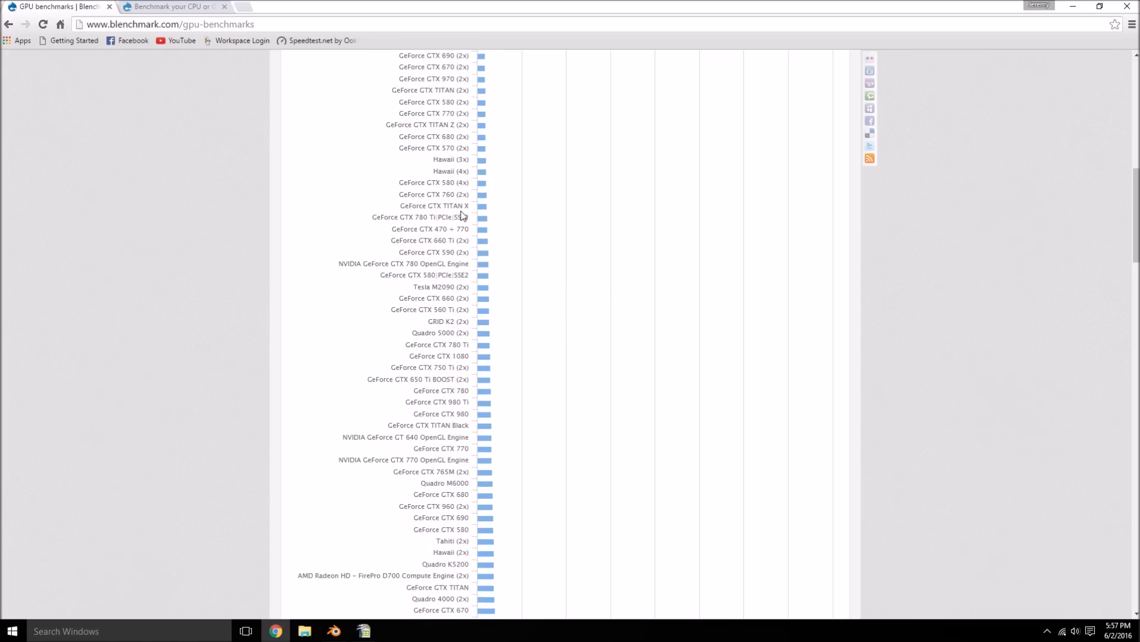
{"action": "scroll", "scroll_direction": "up", "scroll_amount": 3}
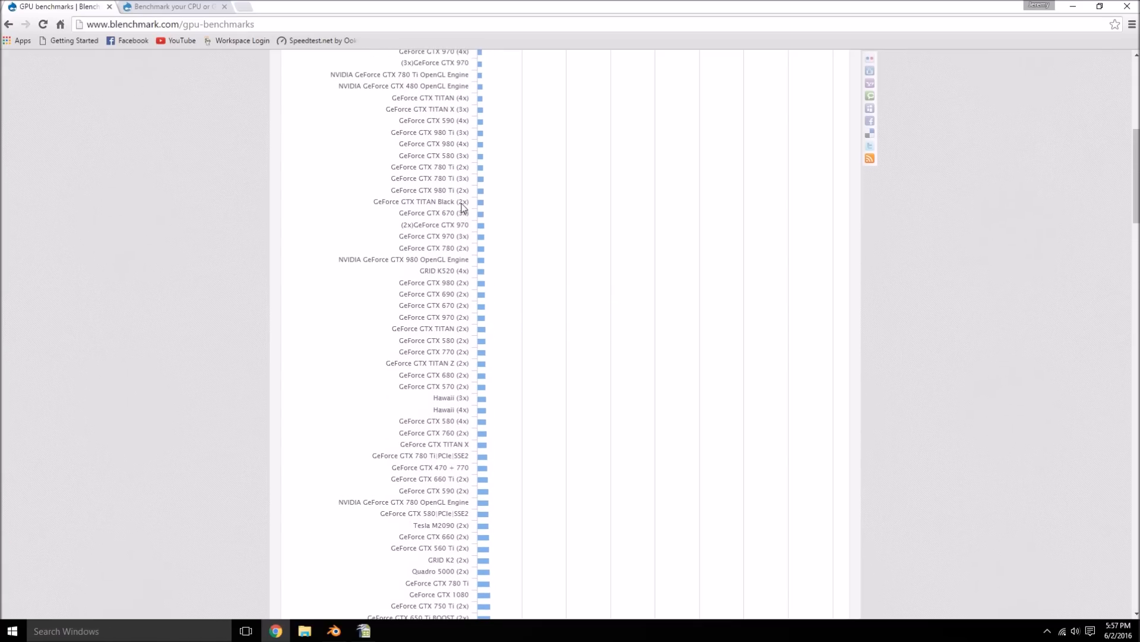
{"action": "scroll", "scroll_direction": "up", "scroll_amount": 3}
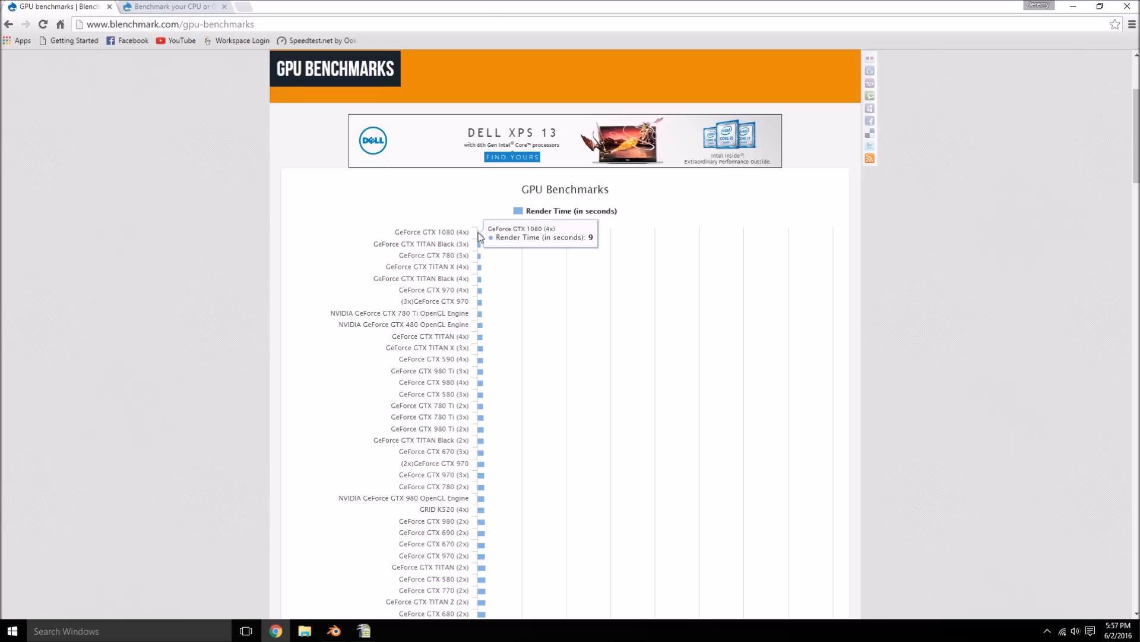
{"action": "mouse_move", "coordinate": [480, 240]}
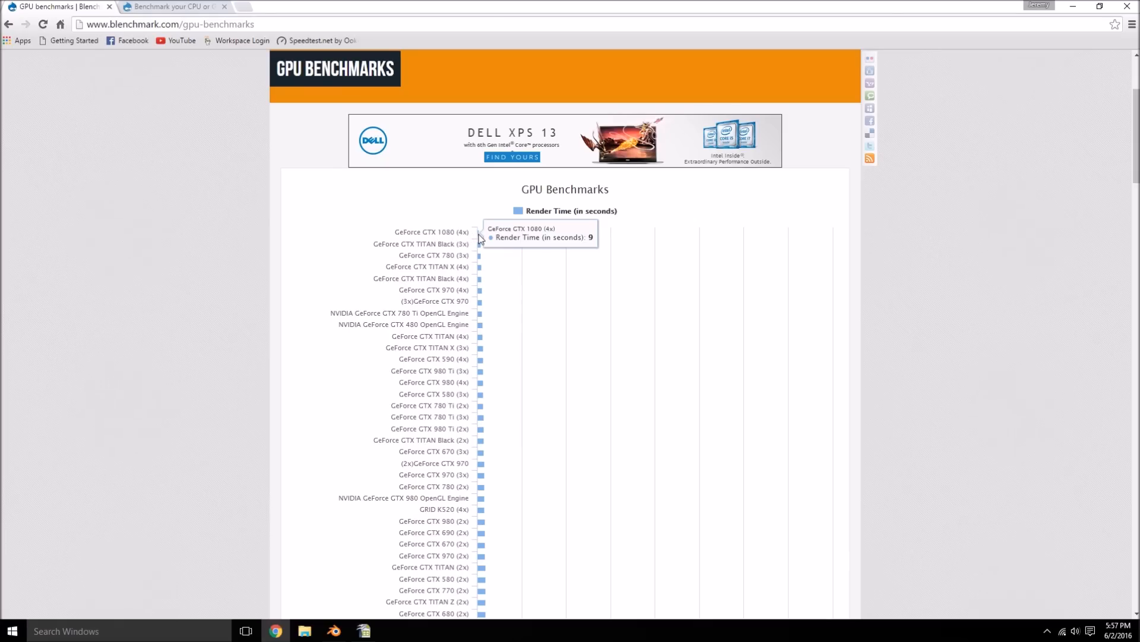